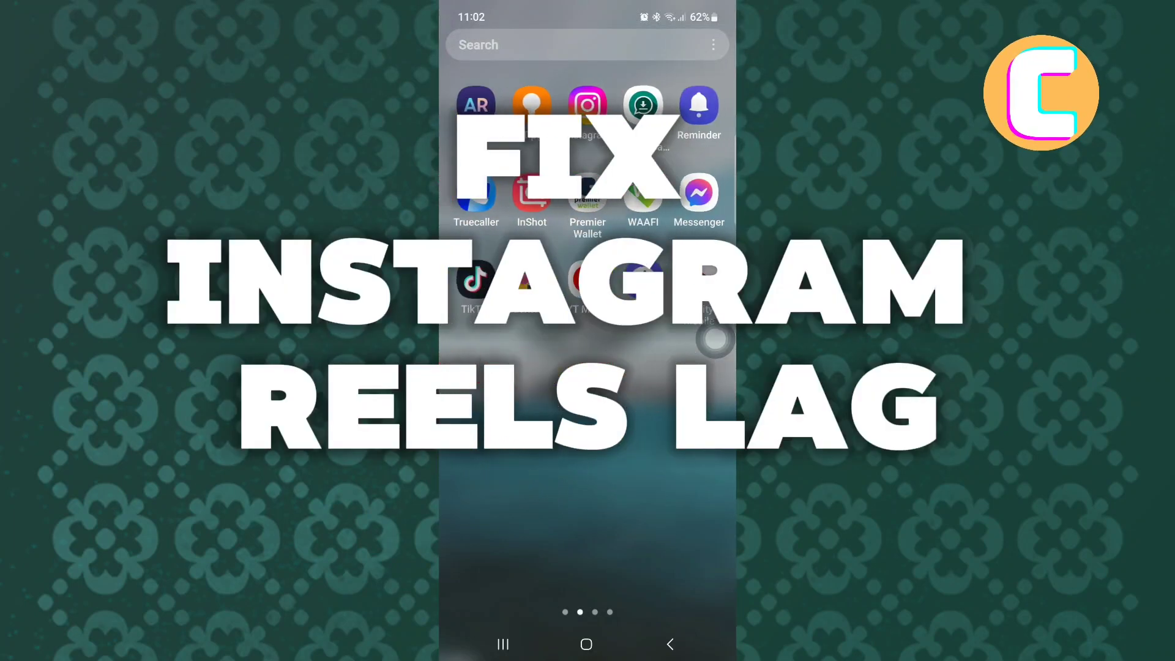
Launch Instagram from the home screen so the feed shows
click(588, 103)
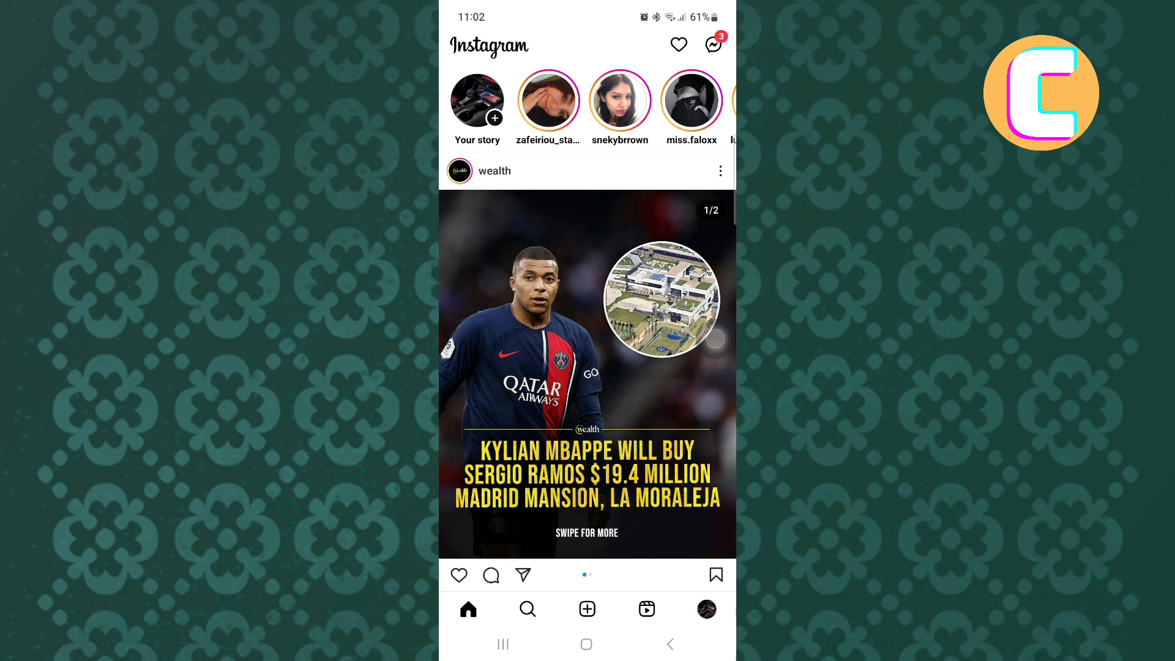
Like the wealth post, then switch to your own profile page
click(458, 575)
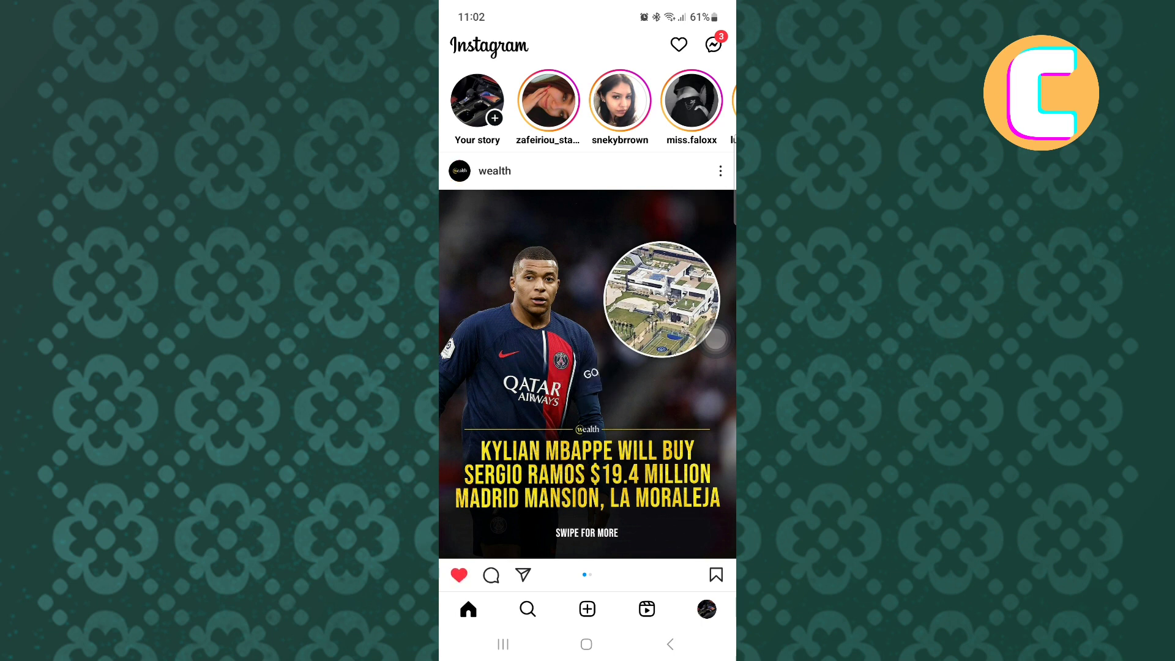
click(704, 608)
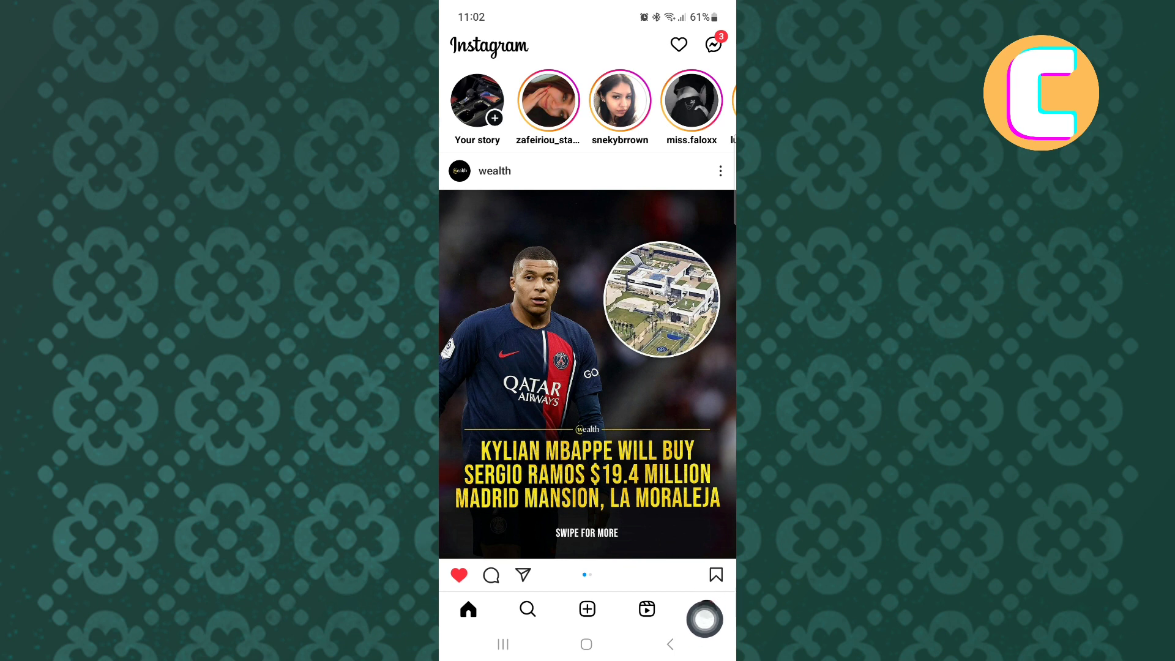
click(705, 608)
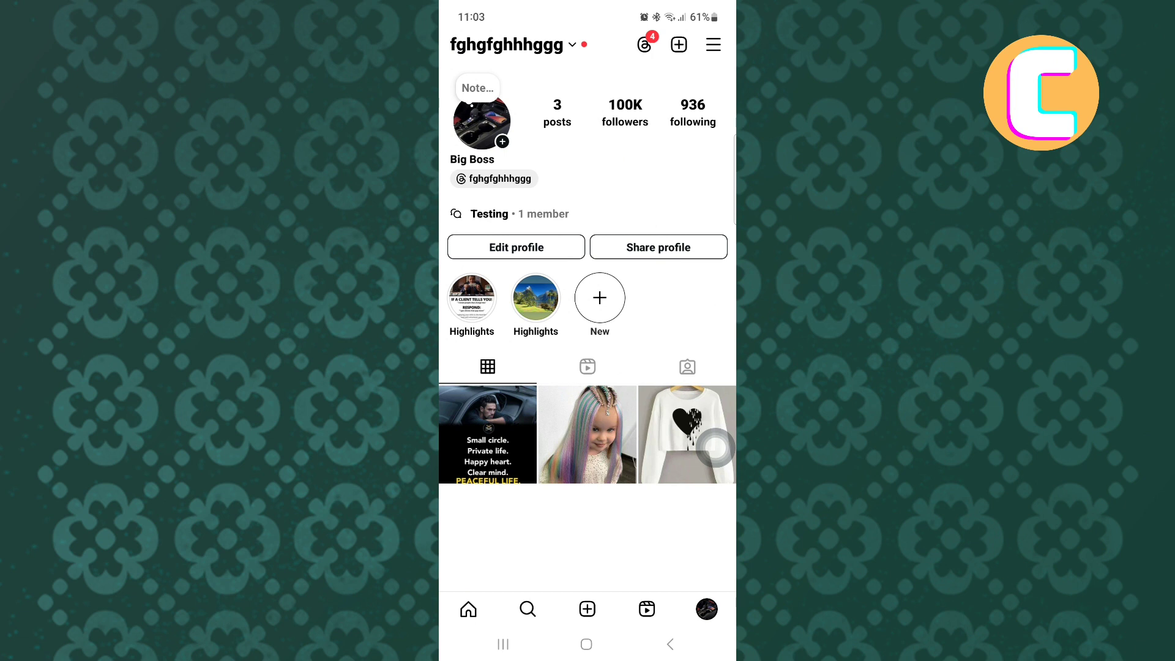
Open Settings and activity from the profile's hamburger menu
click(712, 44)
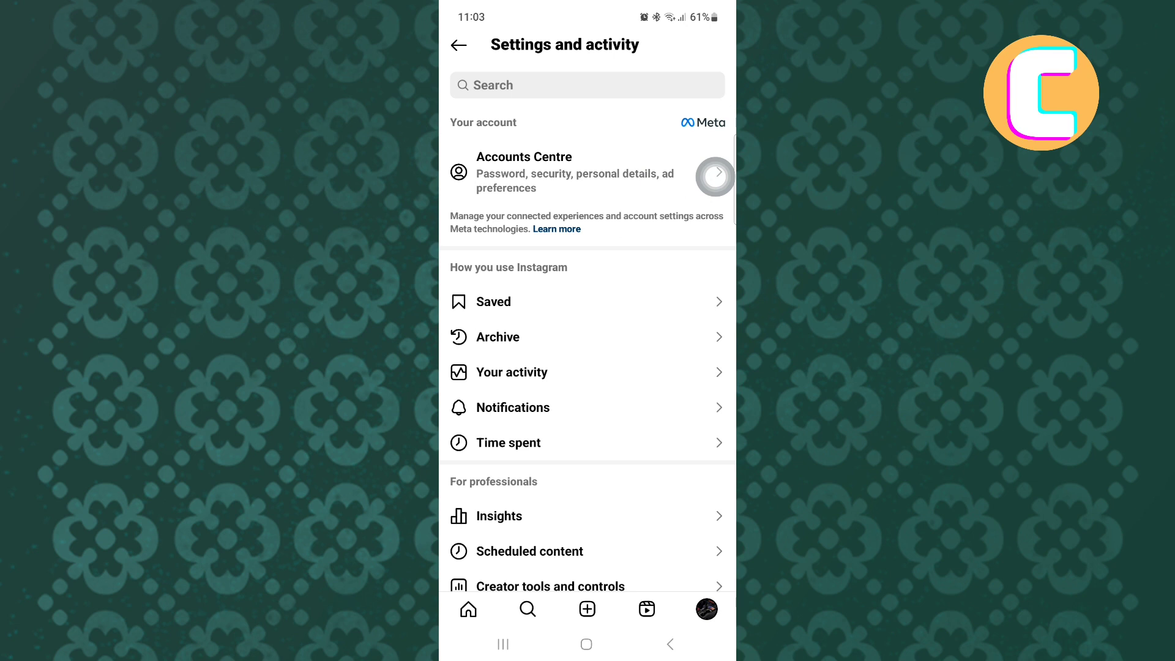
scroll(down, 3)
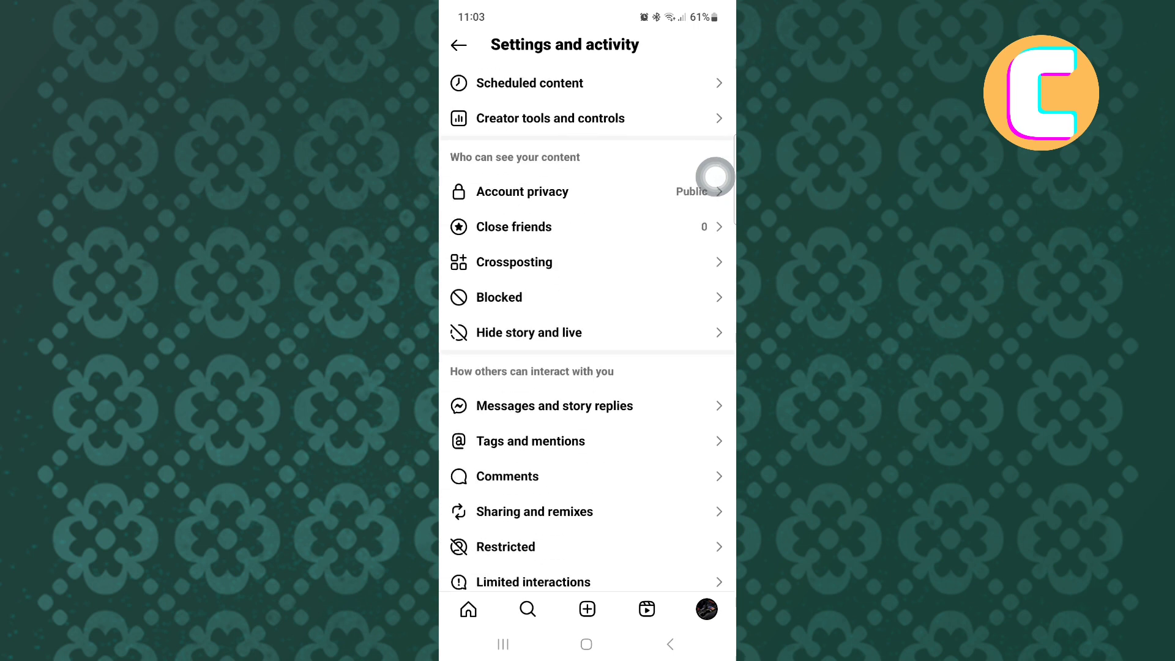
scroll(down, 3)
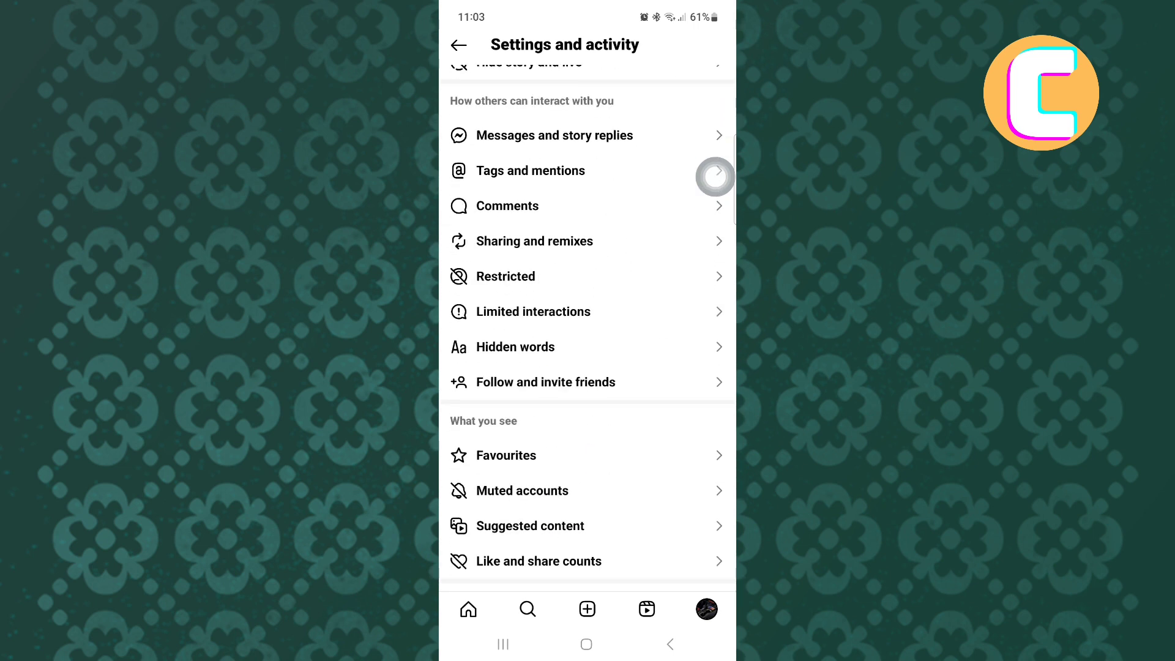
scroll(down, 3)
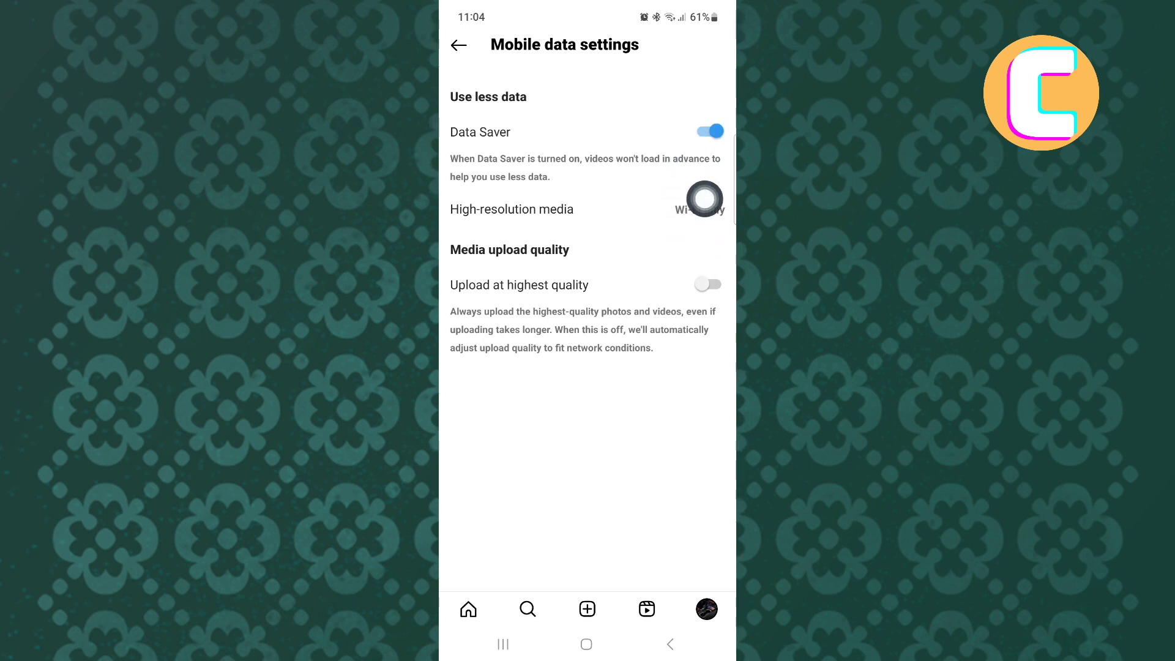
Switch Data Saver off in the mobile data settings
click(707, 131)
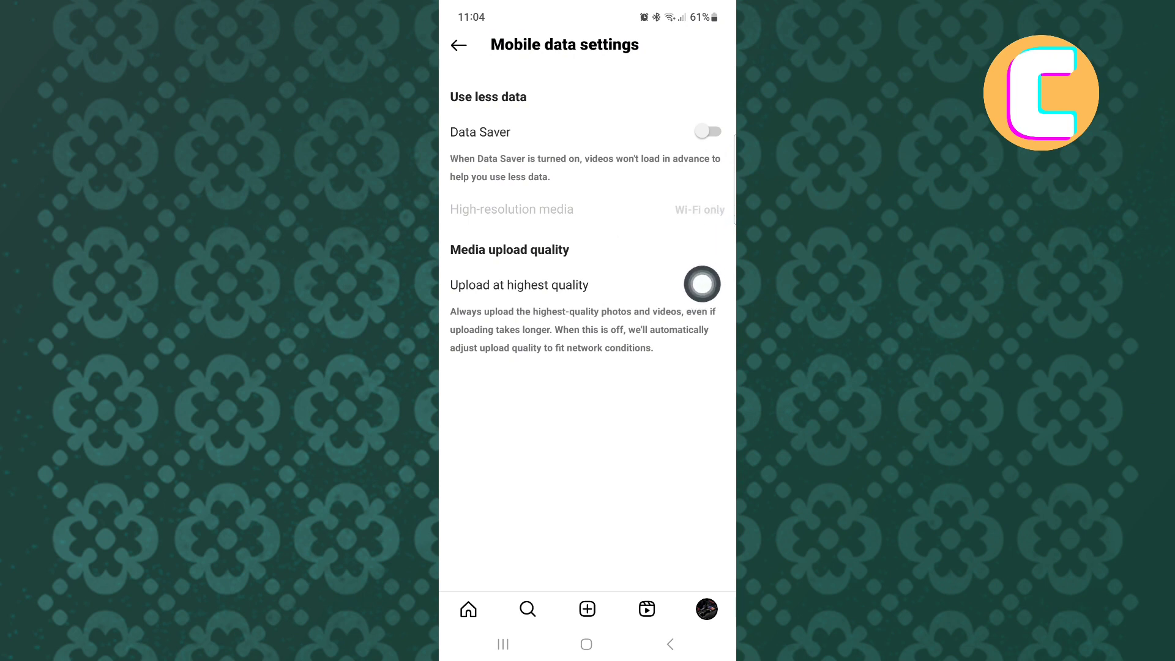
Switch Upload at highest quality on
click(702, 284)
text(pla)
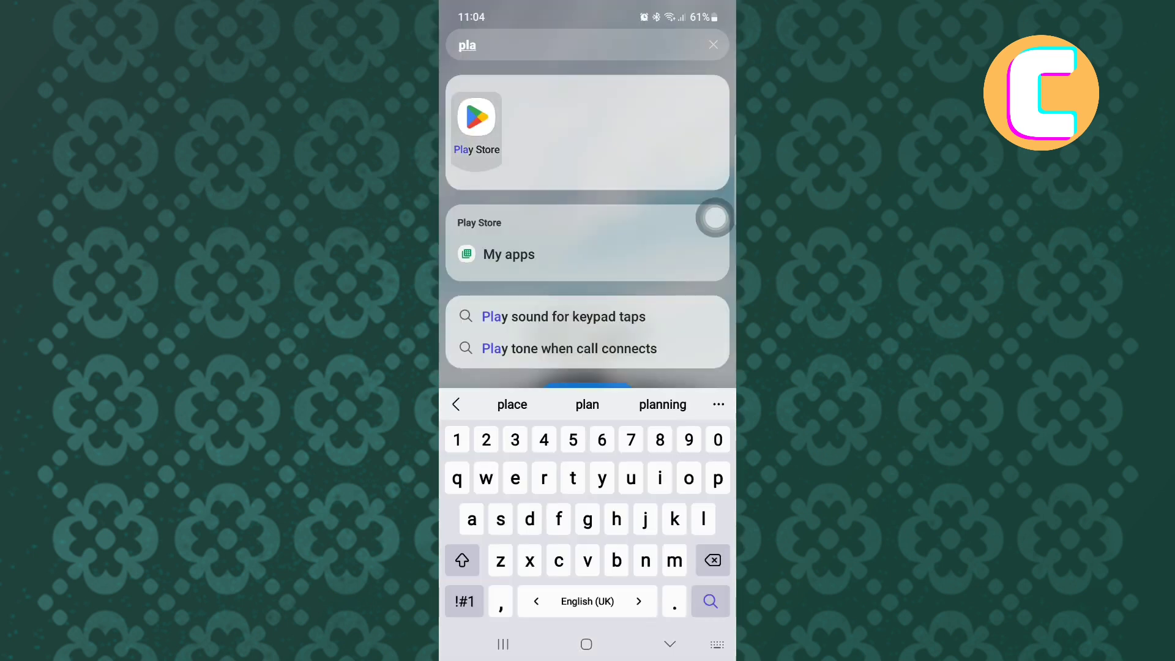
Search the Play Store for 'instagram' and open its app page
click(477, 124)
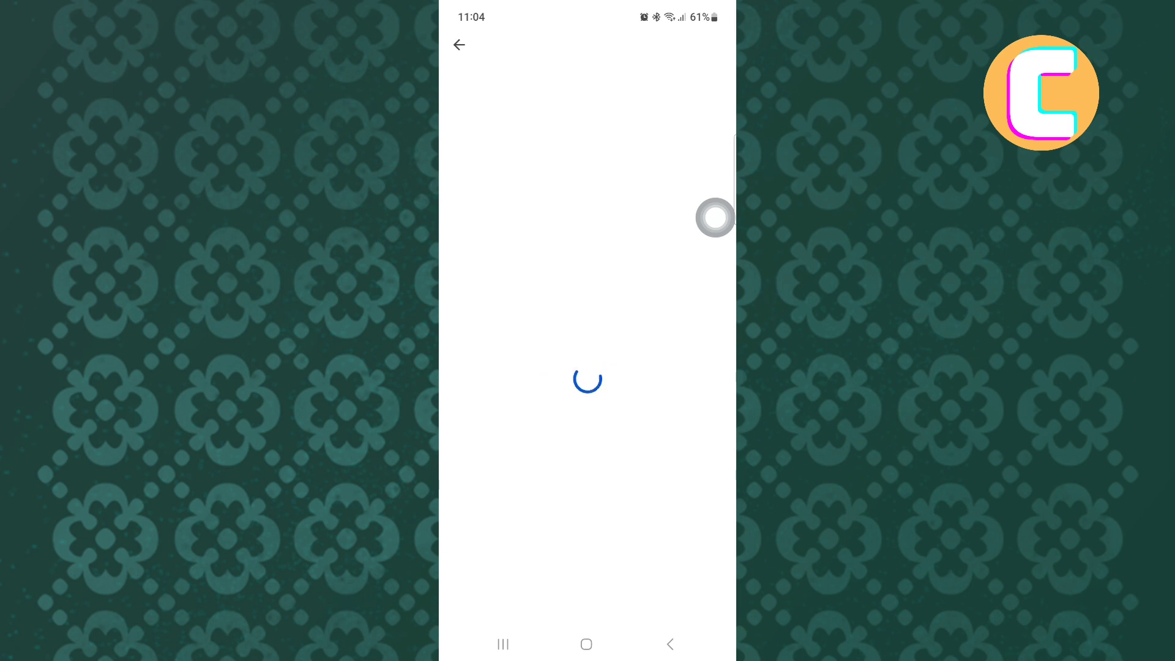
text(instagram)
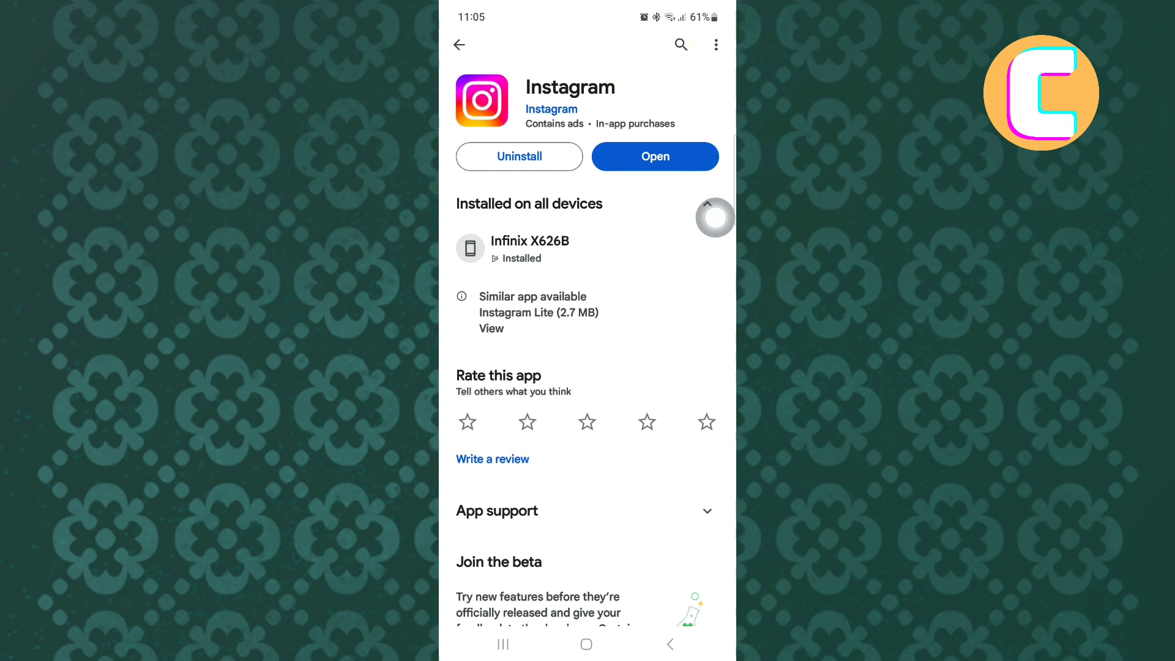
Collapse the installed-devices list and confirm Instagram shows Open, not Update
click(706, 203)
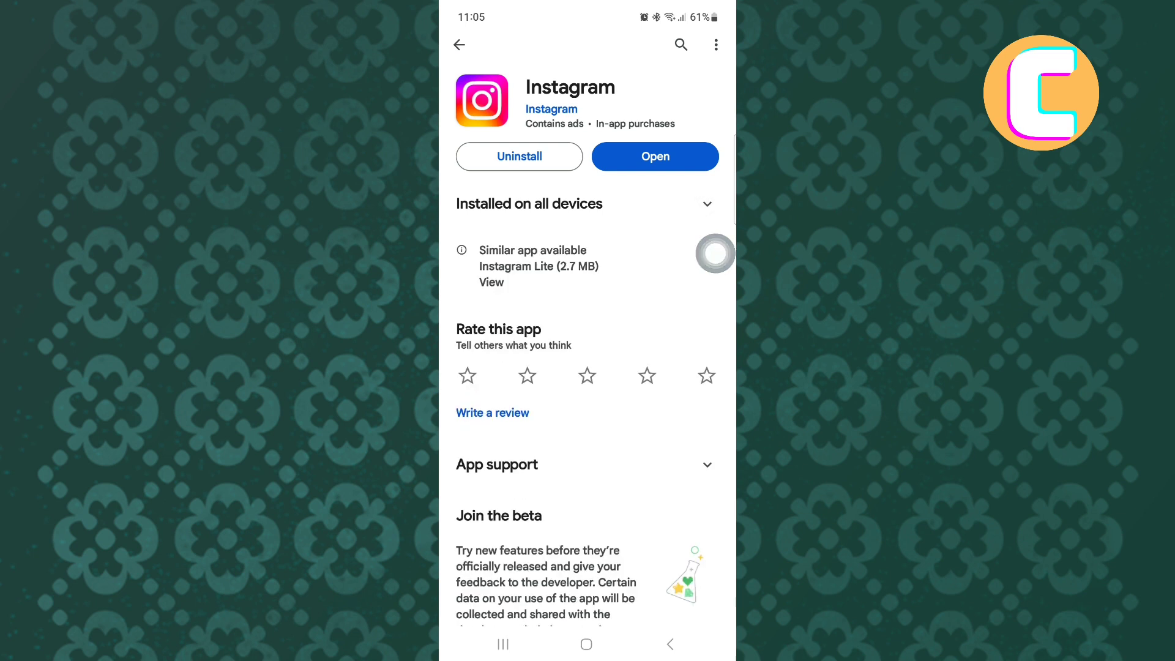
click(655, 156)
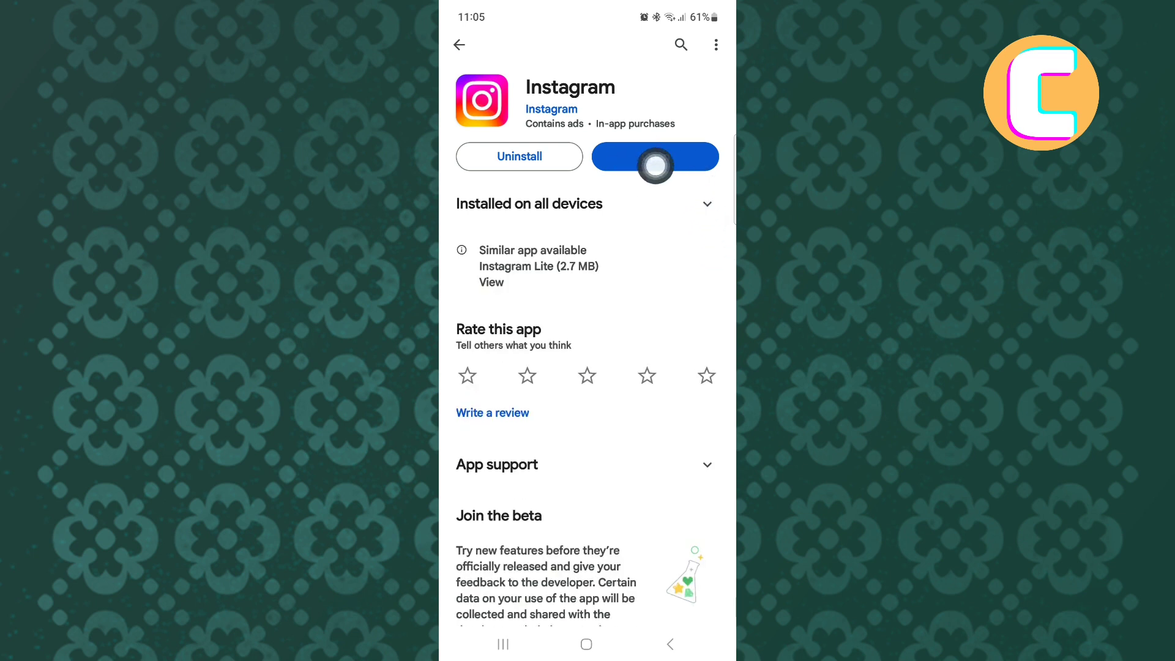